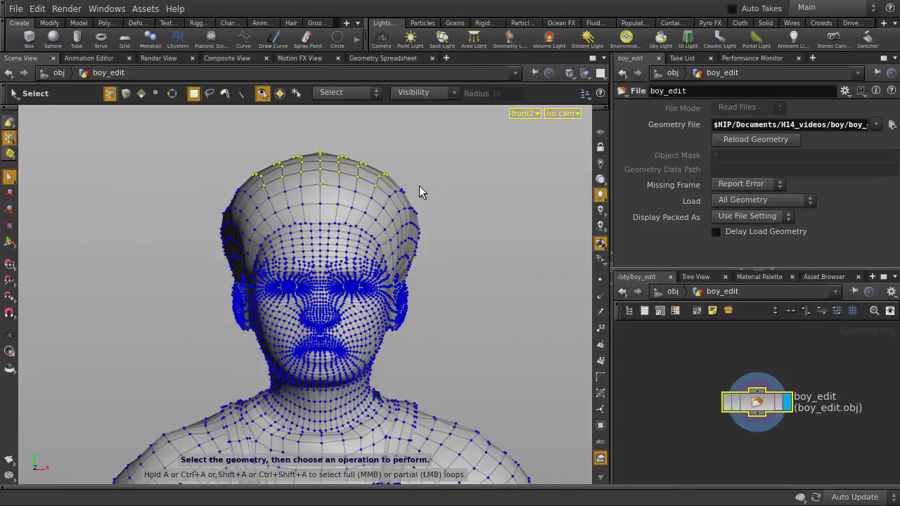
Move the selected hair points upward and widen the soft falloff radius
key("space")
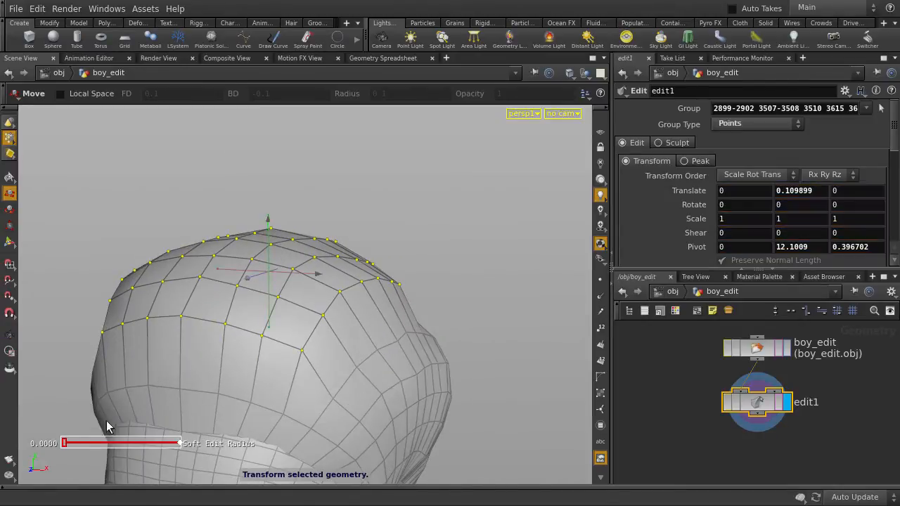
left_click_drag(65, 443, 105, 443)
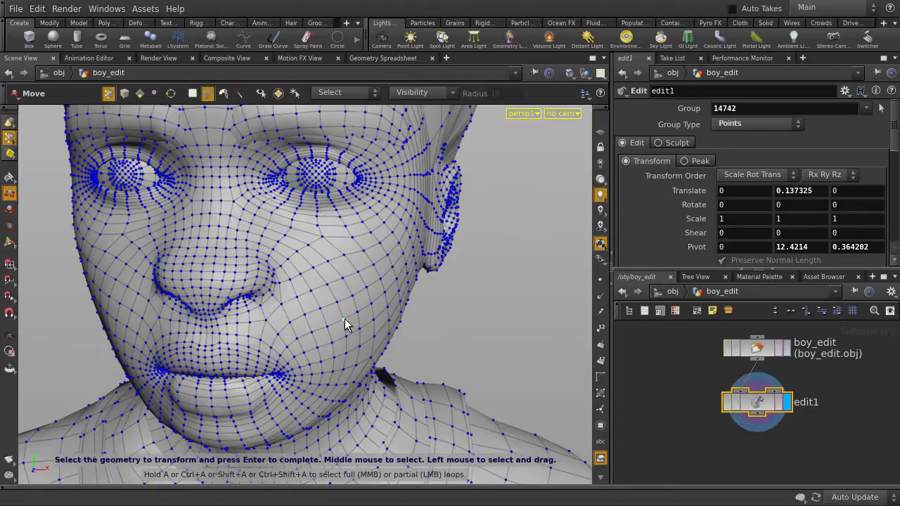
Pick a cheek point and orbit the view to look down on the cheeks
left_click(344, 324)
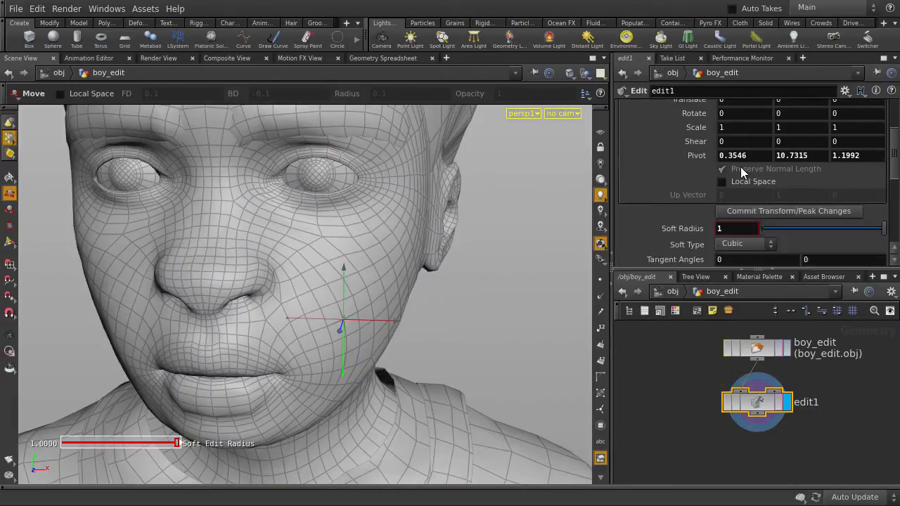
scroll("down", 3)
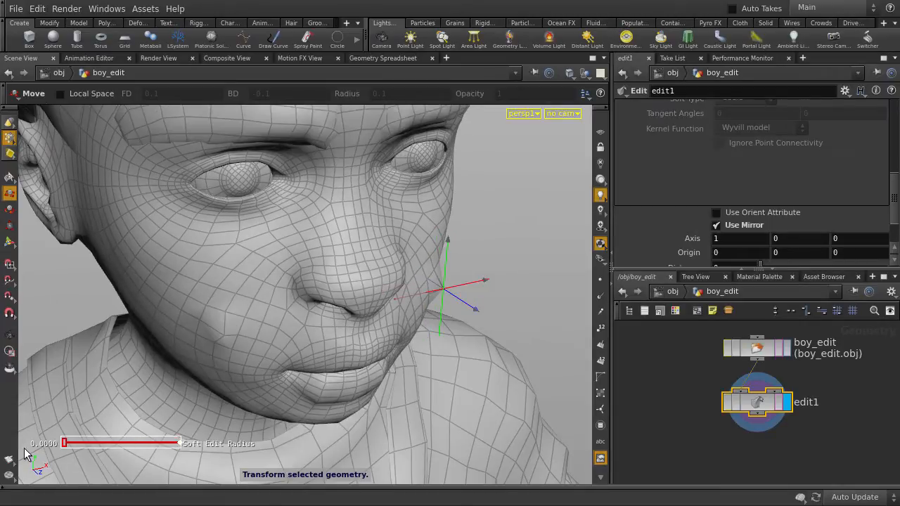
left_click_drag(443, 288, 450, 373)
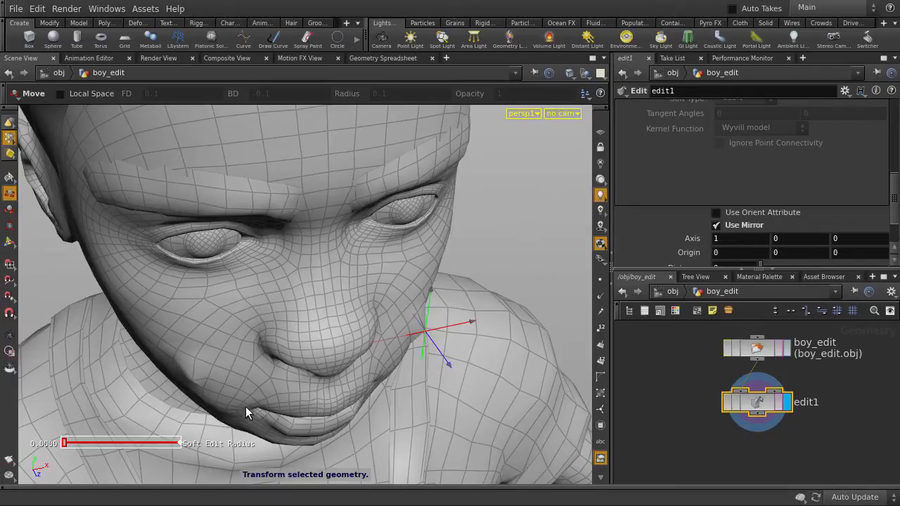
mouse_move(411, 327)
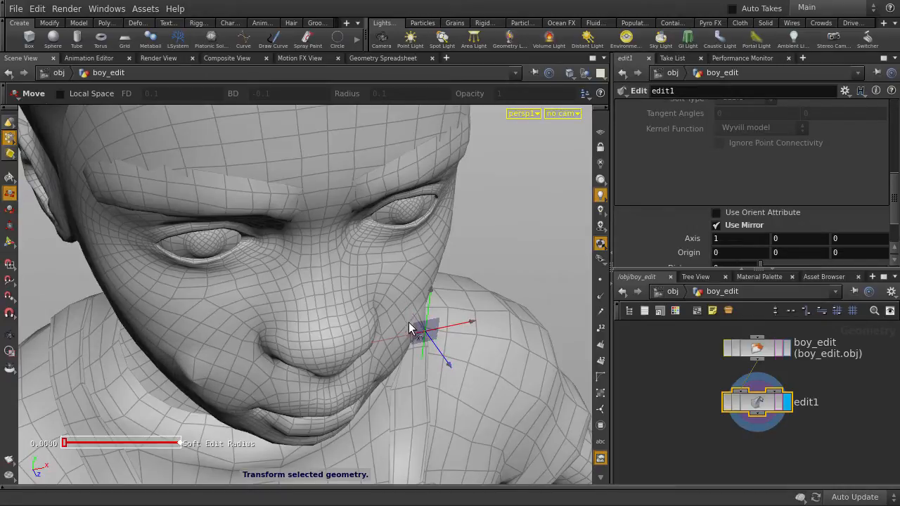
Align the handle to the cheek's component normal and push the cheeks outward
right_click(422, 327)
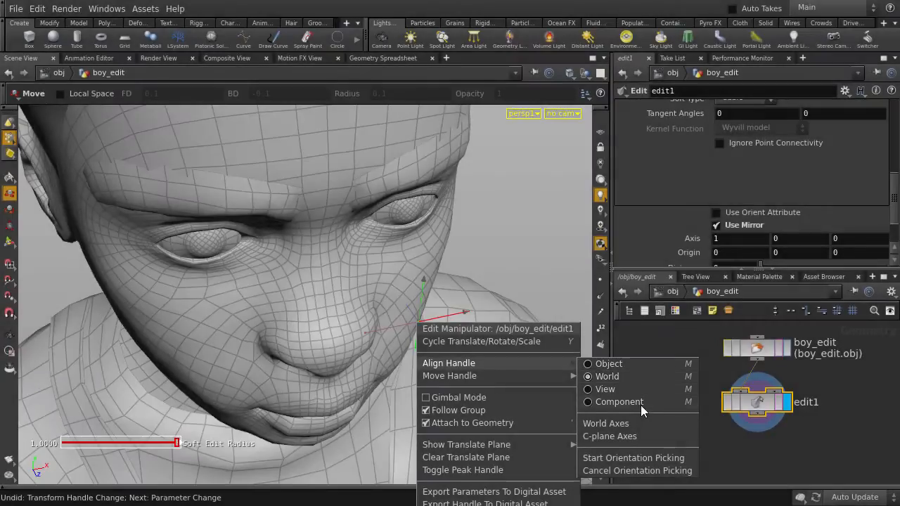
left_click(604, 388)
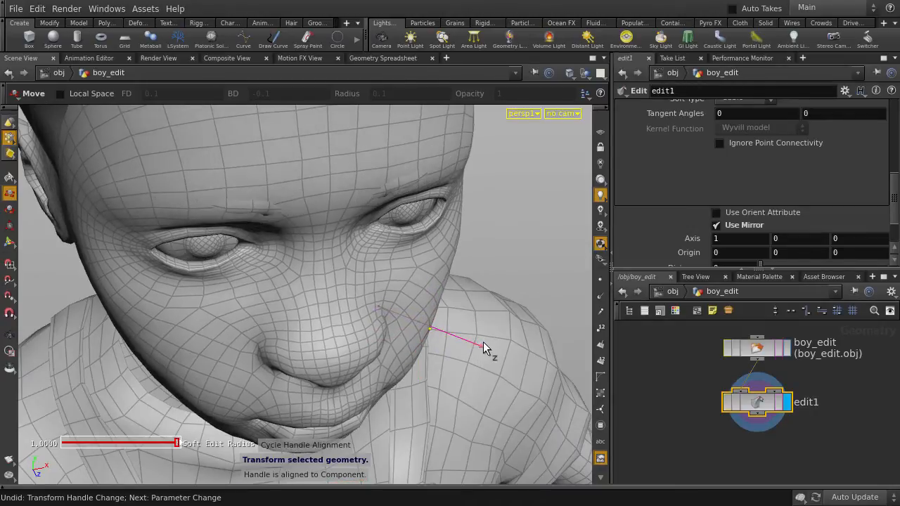
left_click_drag(176, 442, 90, 442)
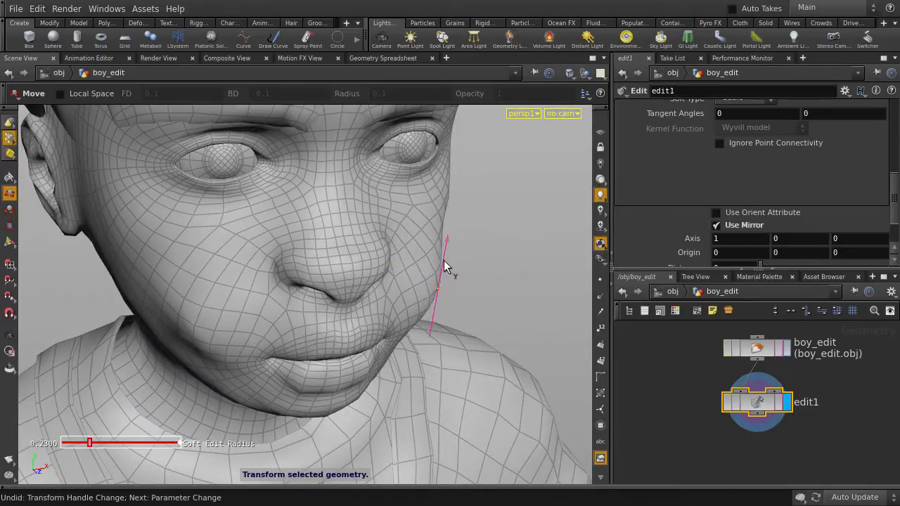
left_click_drag(89, 445, 109, 444)
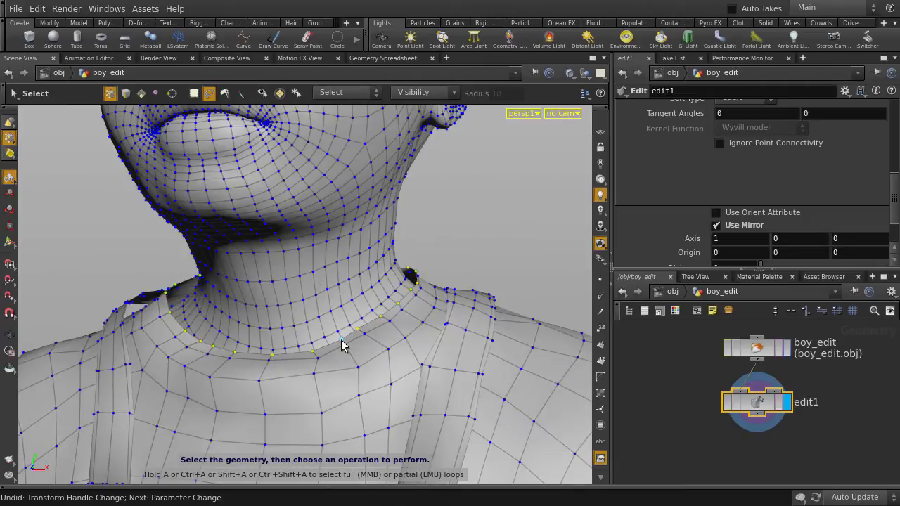
mouse_move(382, 332)
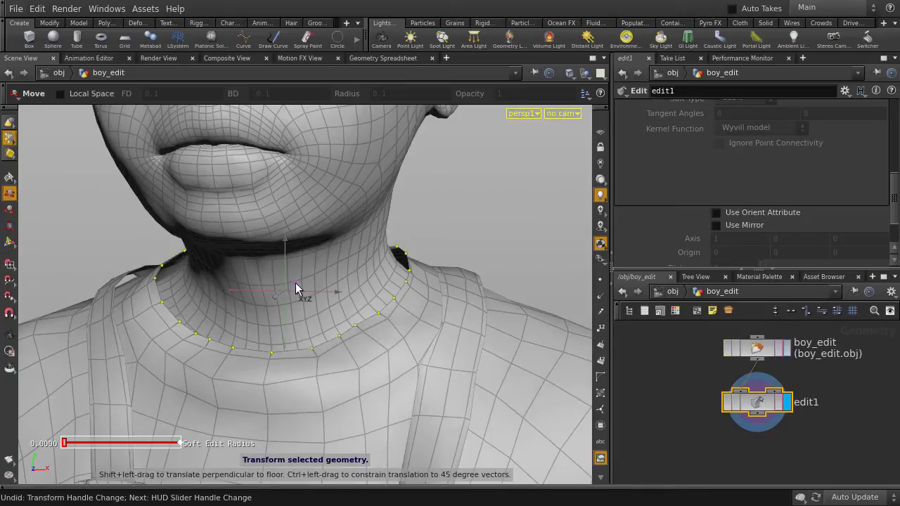
Reshape the loop of collar points around the neck with the Edit handle
right_click(295, 291)
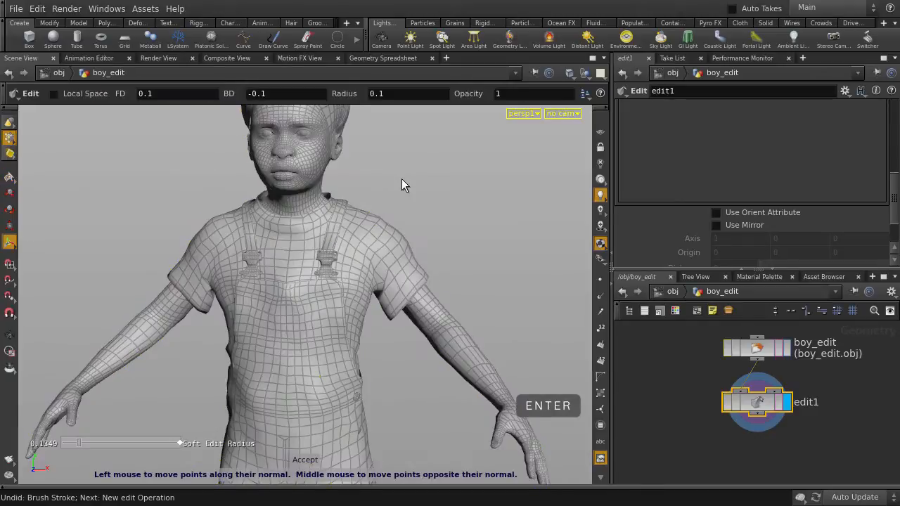
Set the Edit brush to smooth and paint over both lower pant legs
right_click(405, 186)
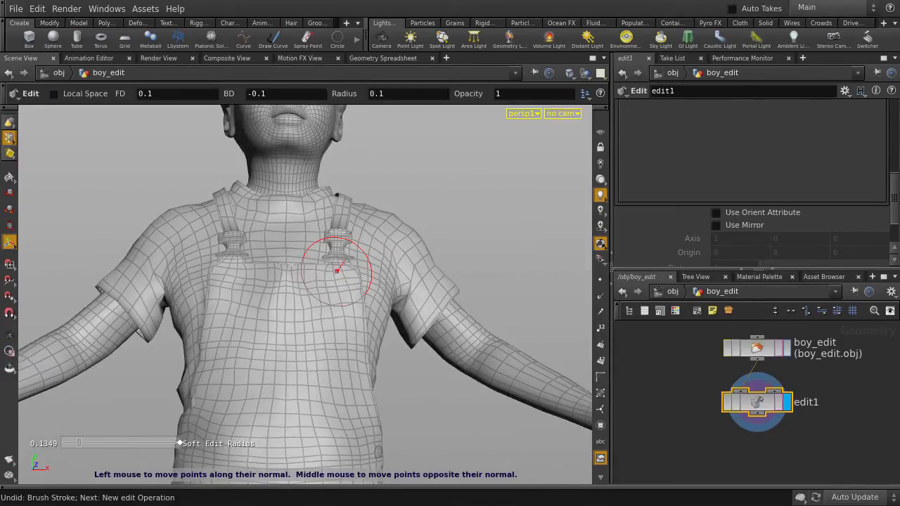
right_click(338, 270)
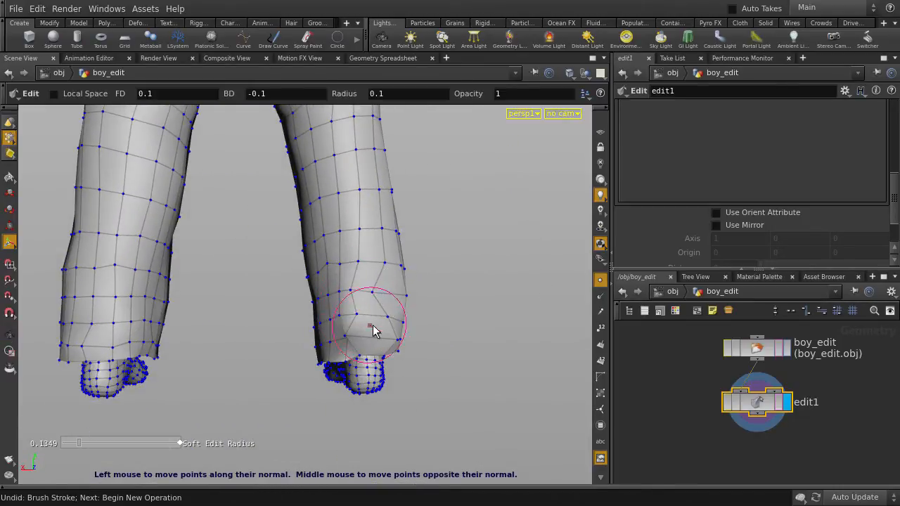
left_click(522, 93)
type("0.4")
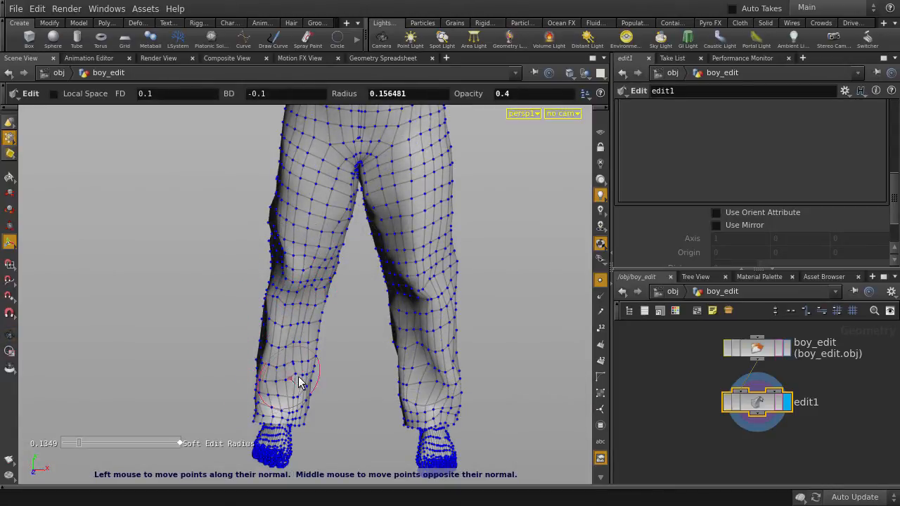
left_click_drag(295, 379, 419, 316)
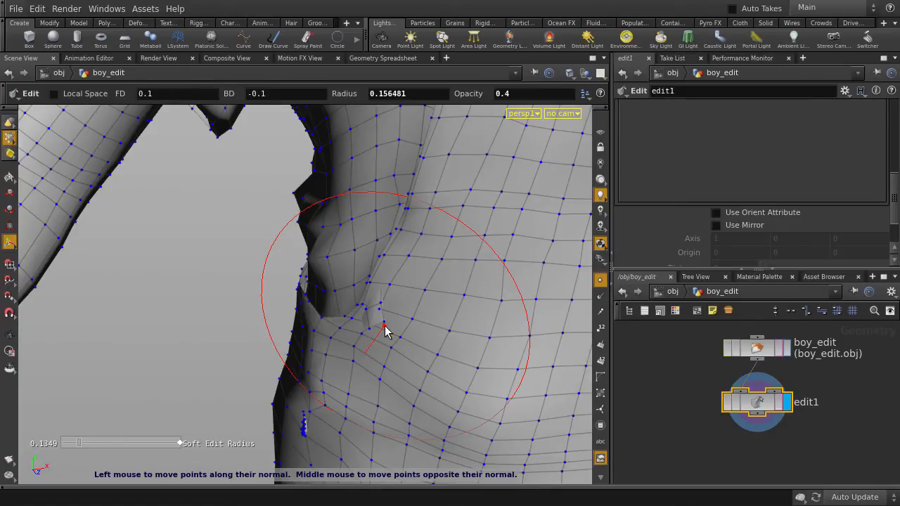
Switch the Edit from brushing to a Translate/Rotate/Scale handle on the stray shirt point
key("s")
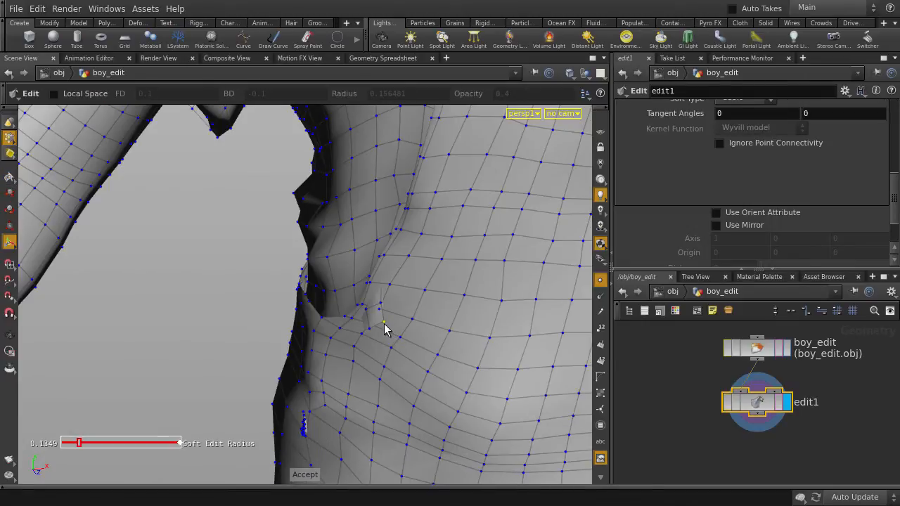
right_click(385, 329)
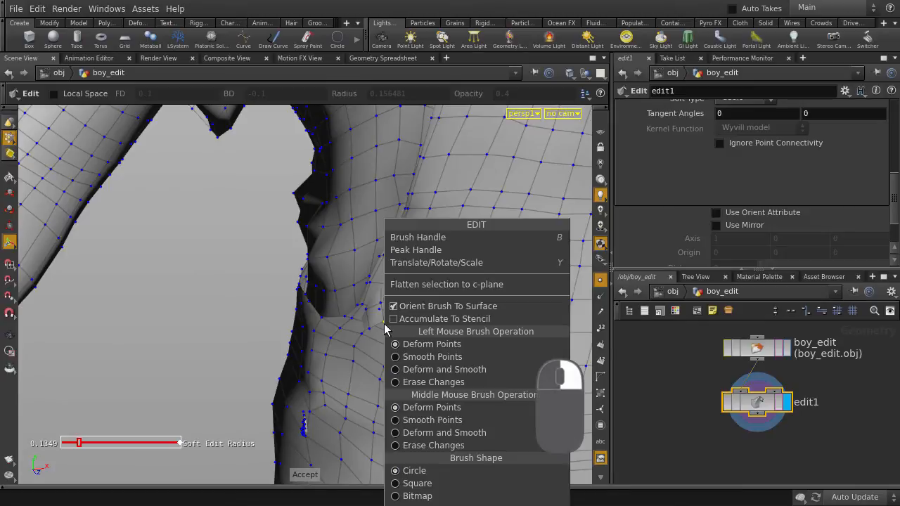
mouse_move(436, 263)
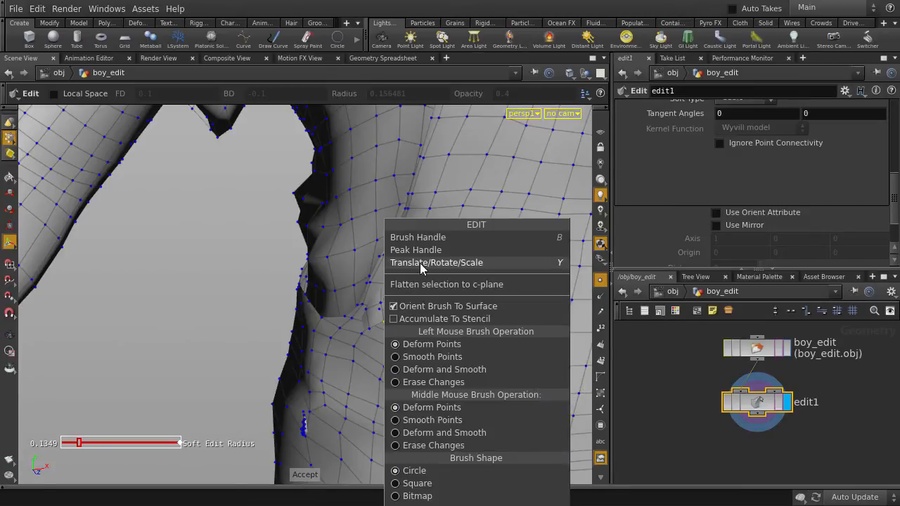
left_click(436, 263)
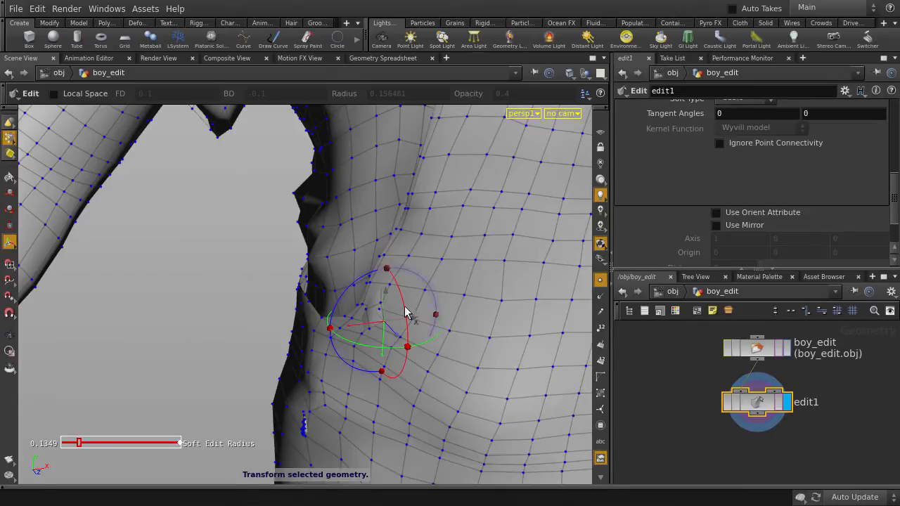